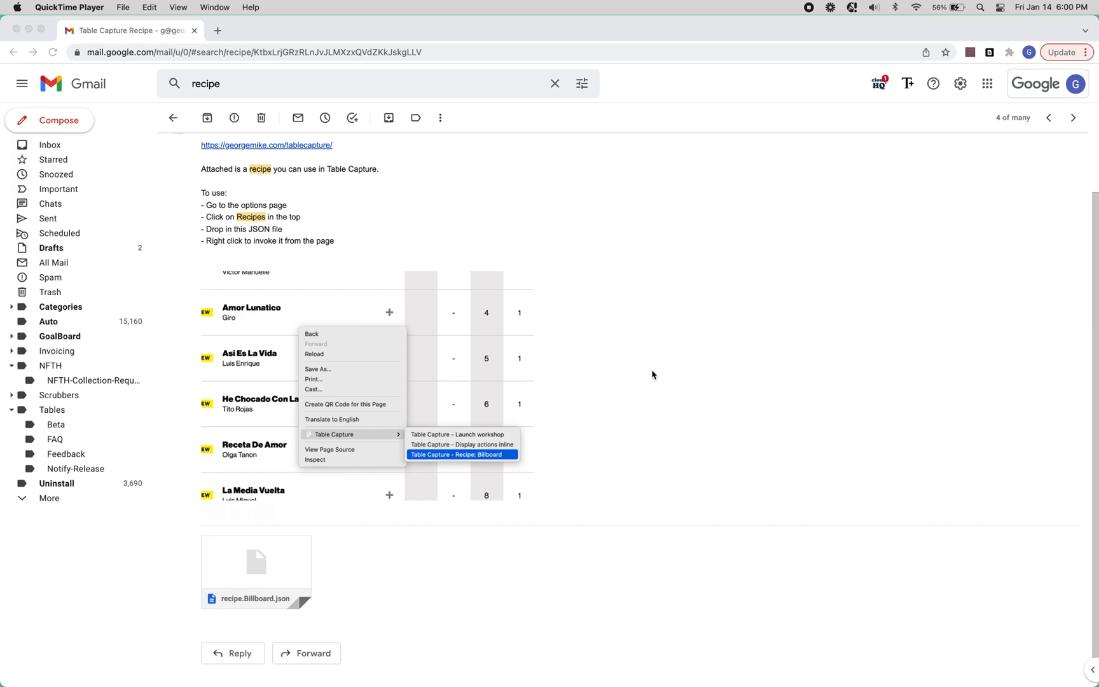
mouse_move(364, 239)
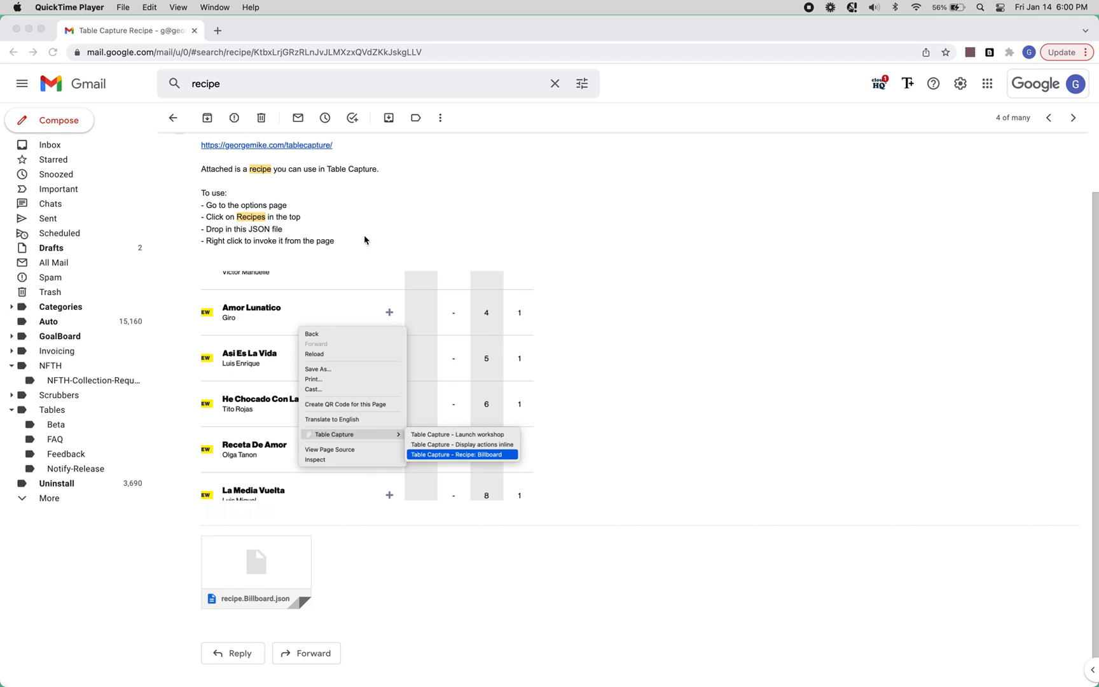
mouse_move(402, 243)
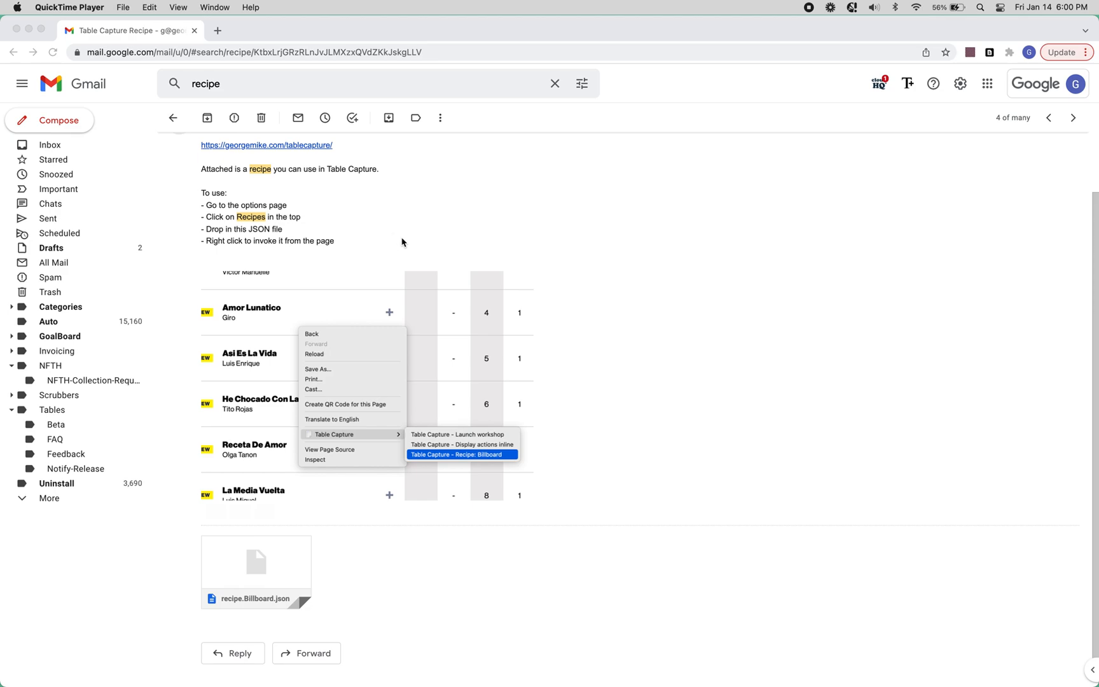
mouse_move(349, 449)
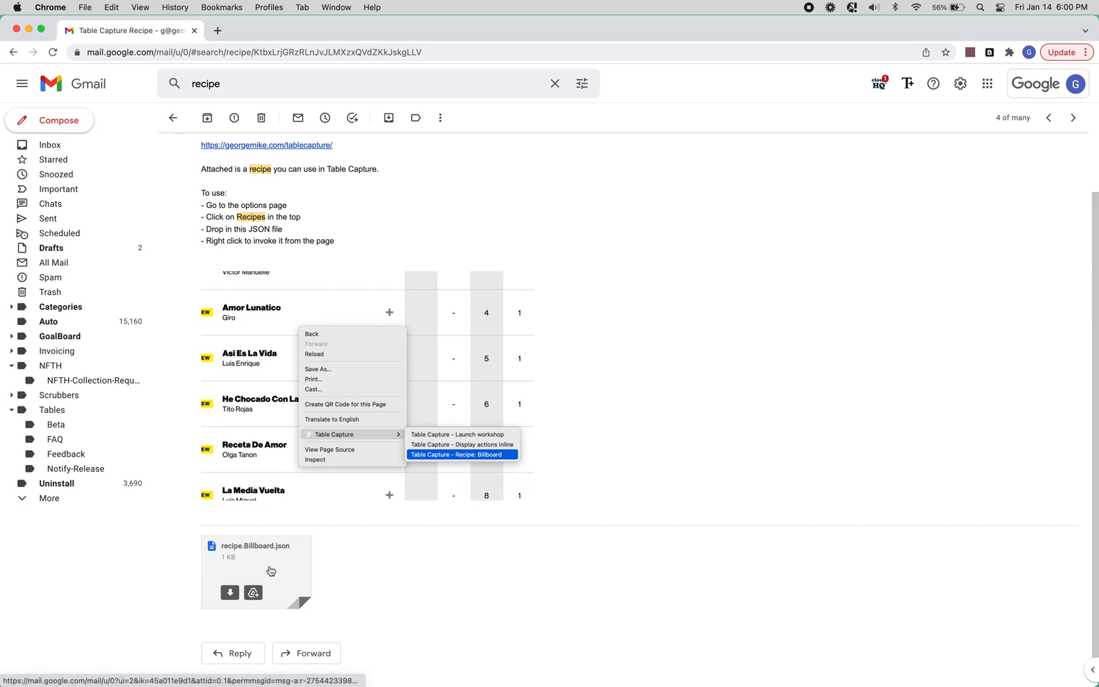
mouse_move(274, 555)
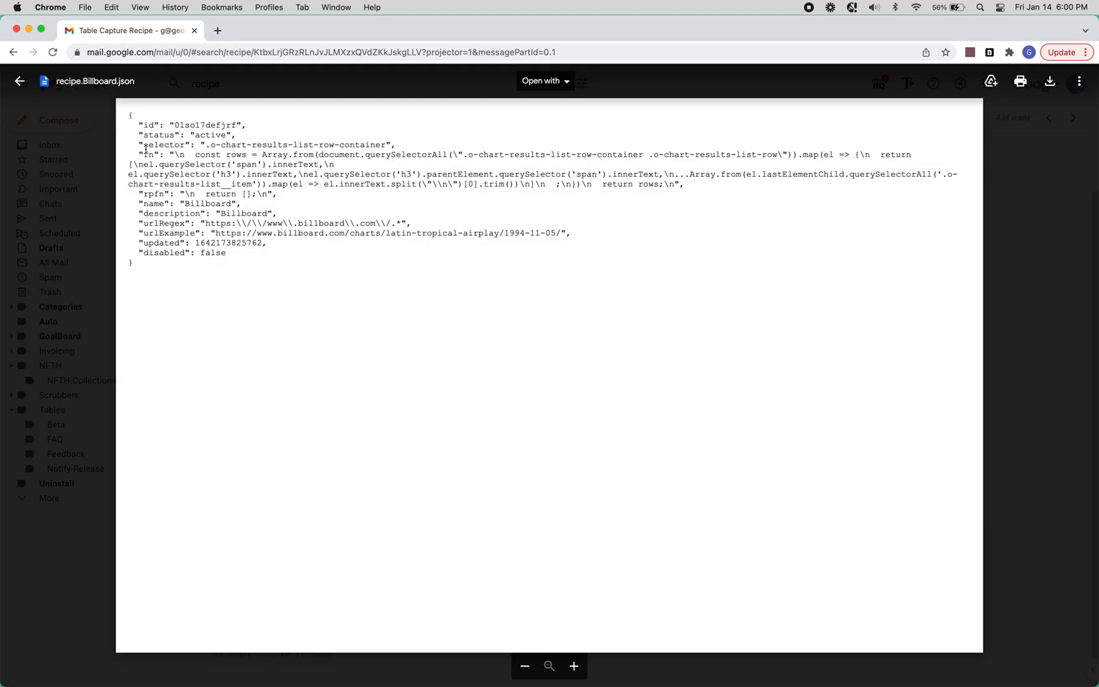
From the extension icon's Options, land on Table Capture's empty Recipes page
left_click(19, 80)
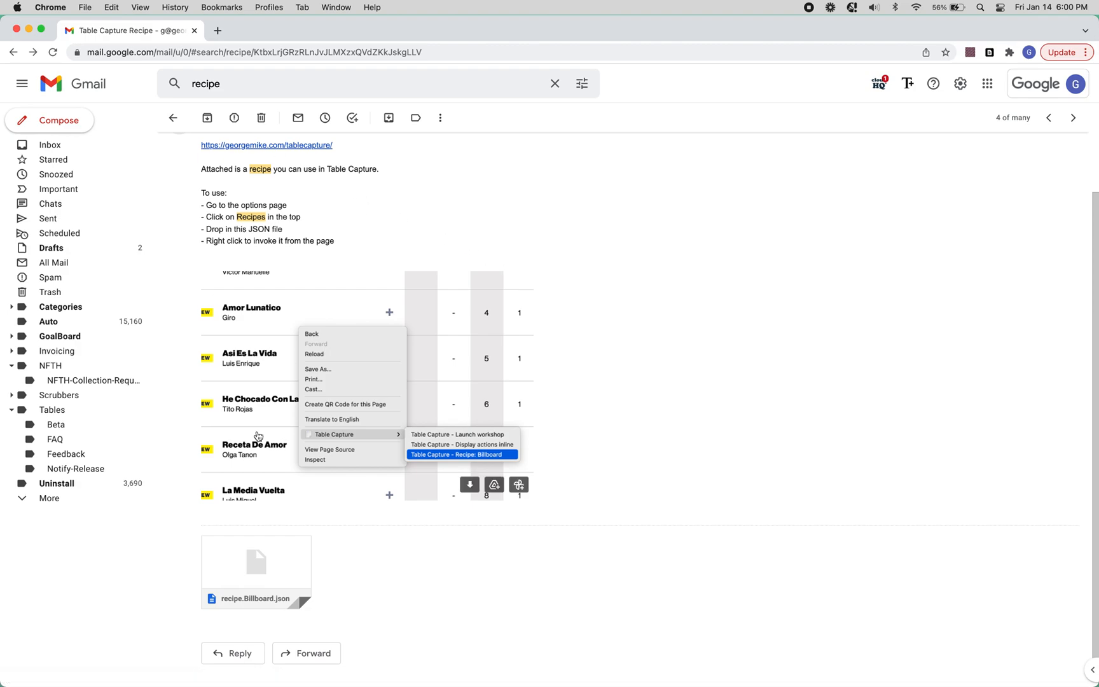
mouse_move(257, 558)
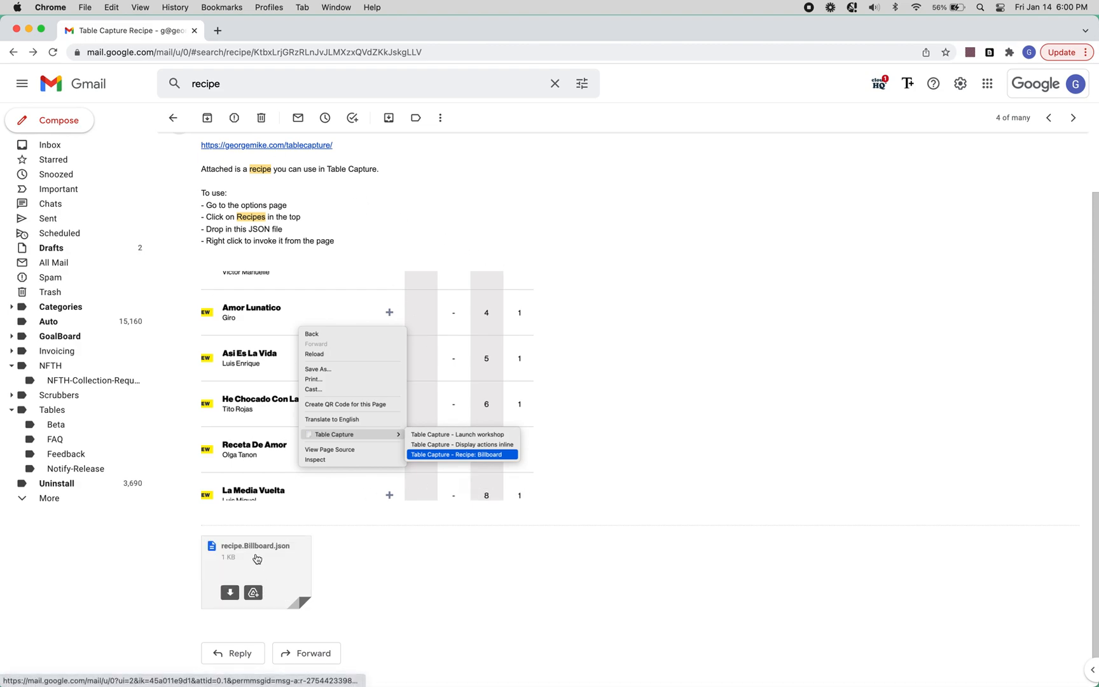
mouse_move(249, 63)
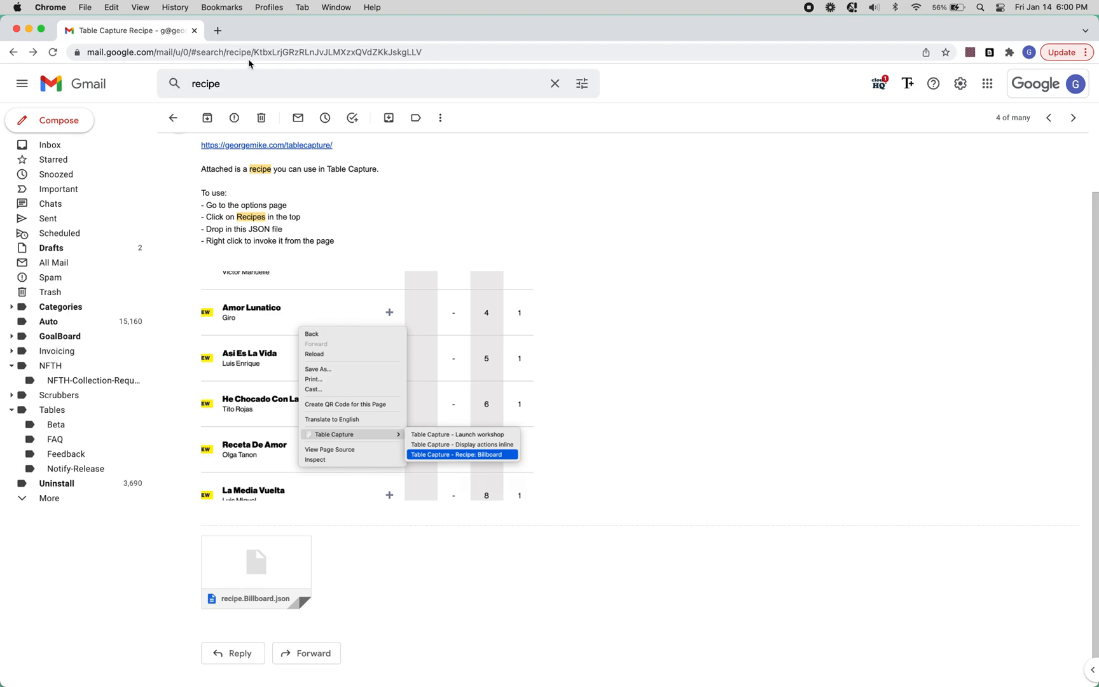
left_click(988, 52)
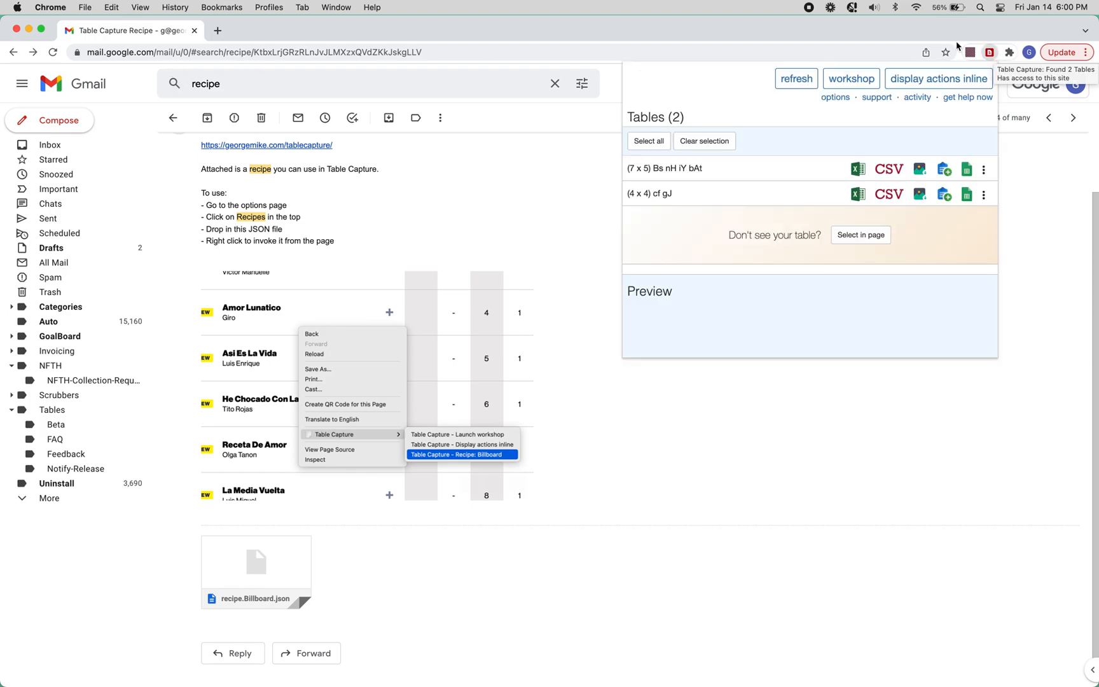
mouse_move(836, 98)
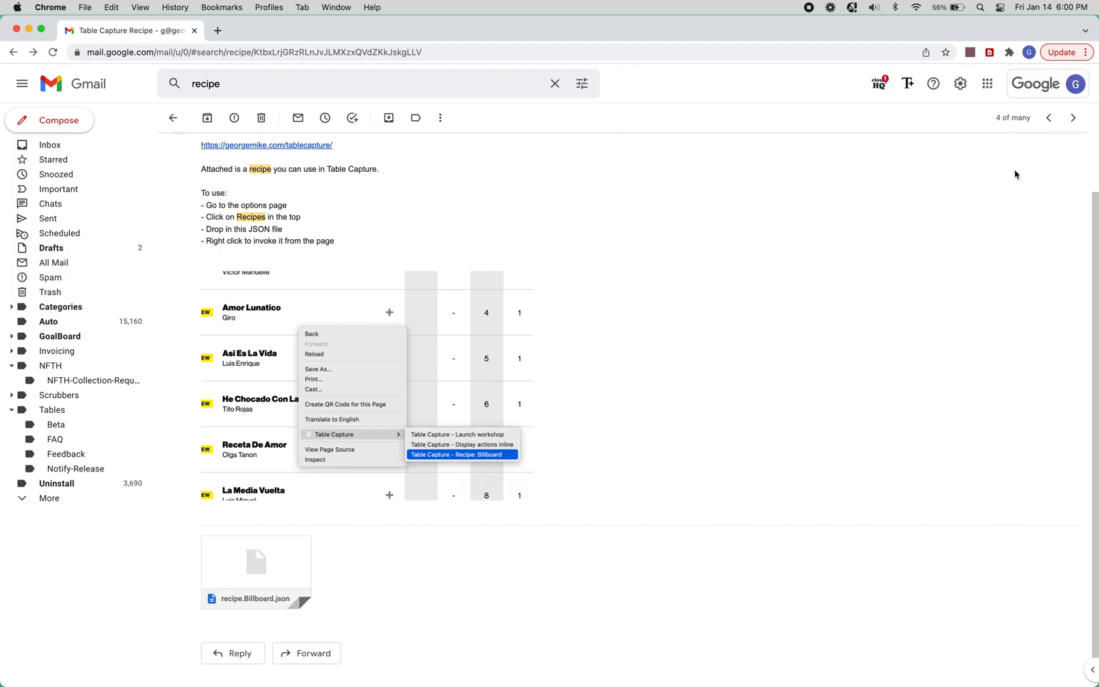
right_click(988, 52)
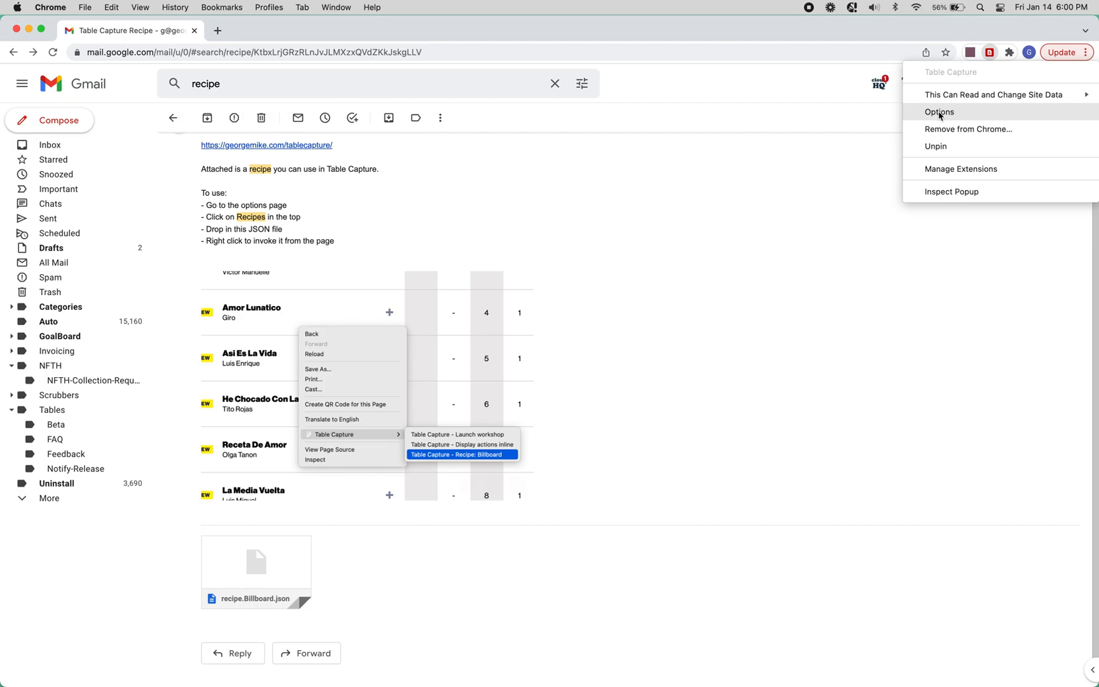
left_click(939, 112)
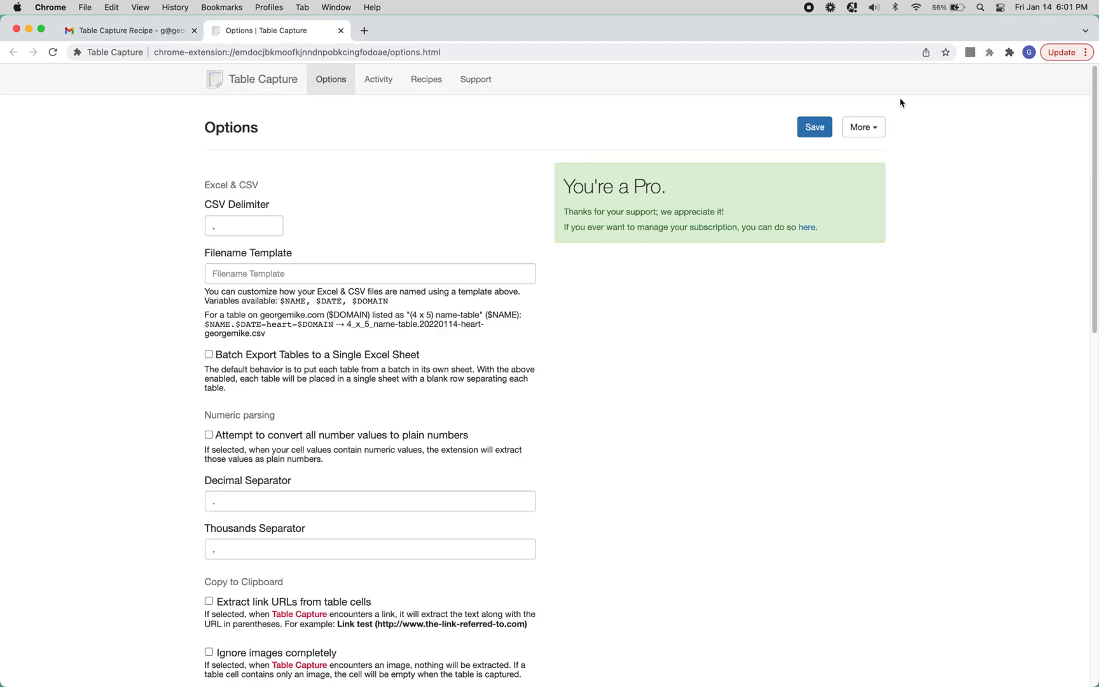
mouse_move(428, 74)
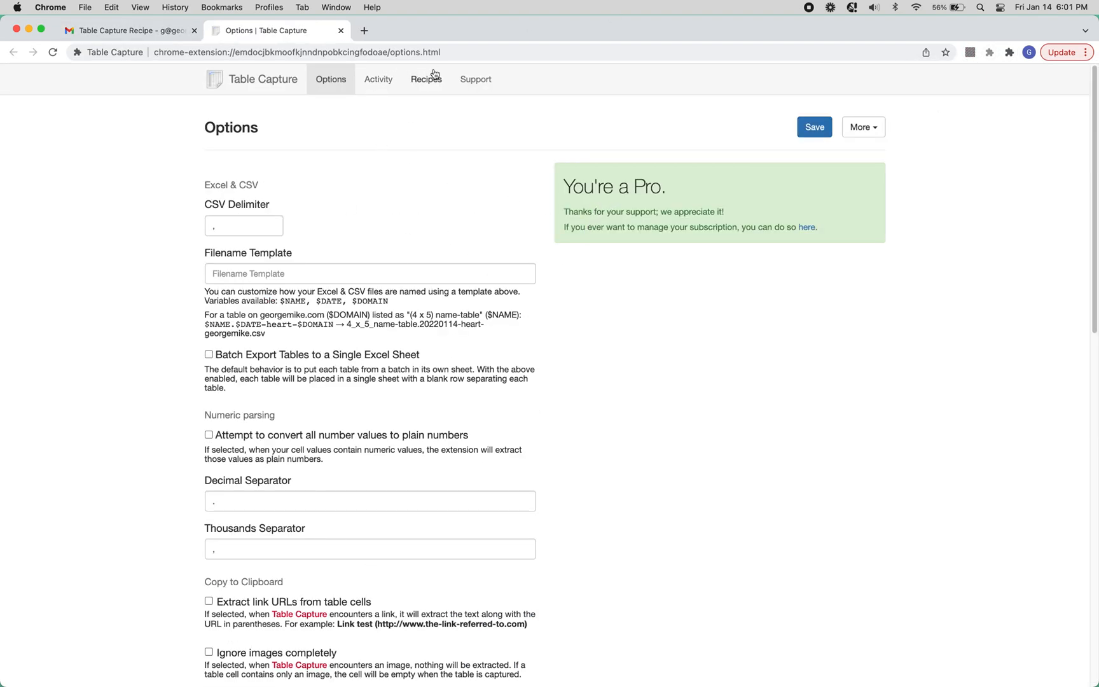
left_click(428, 79)
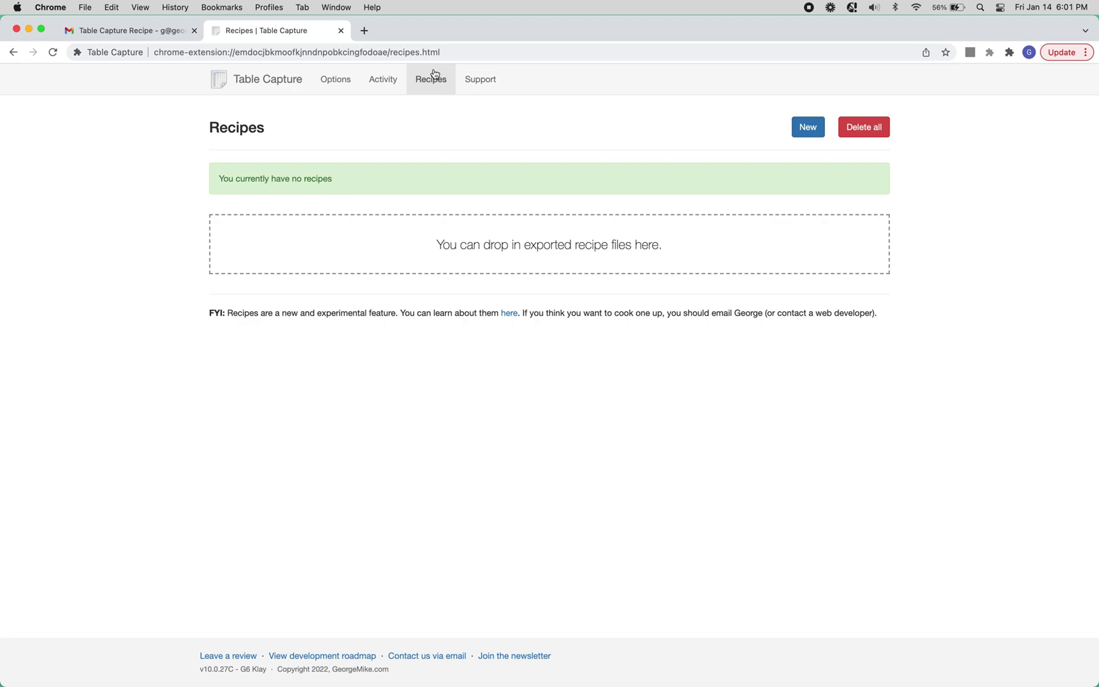
mouse_move(449, 244)
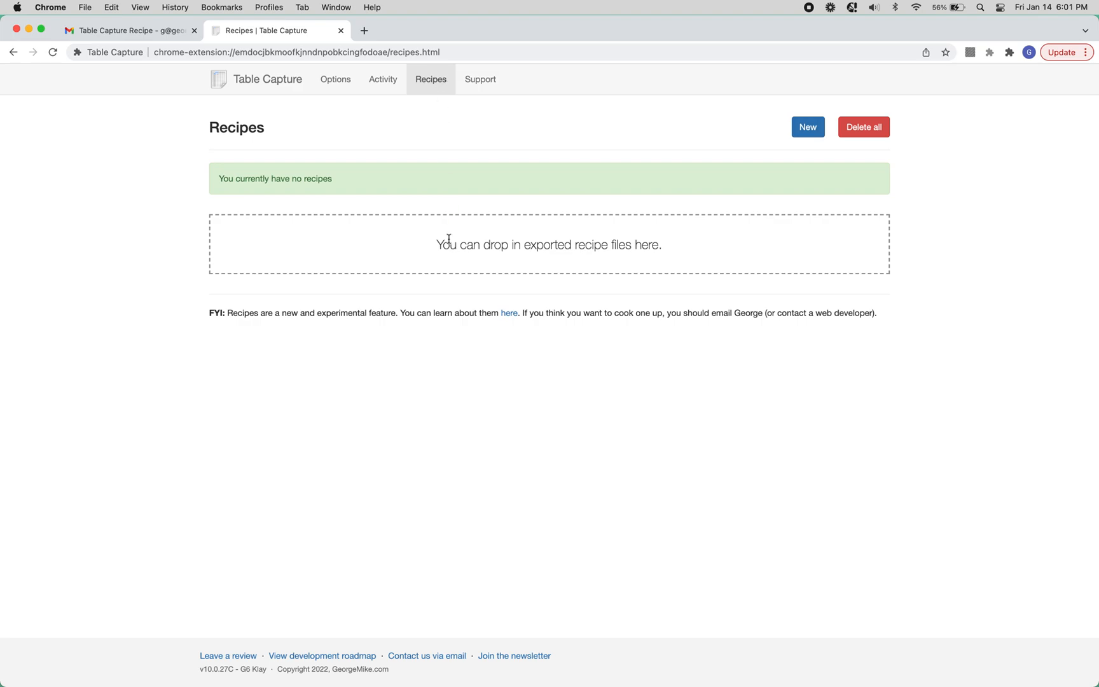
mouse_move(472, 174)
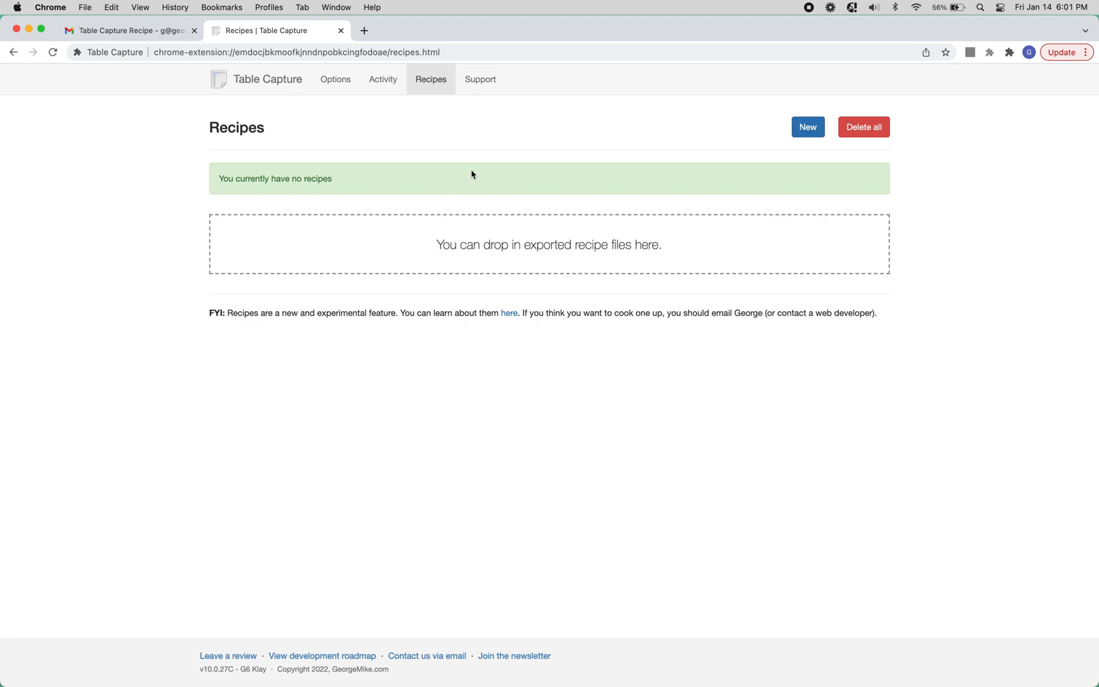
mouse_move(459, 170)
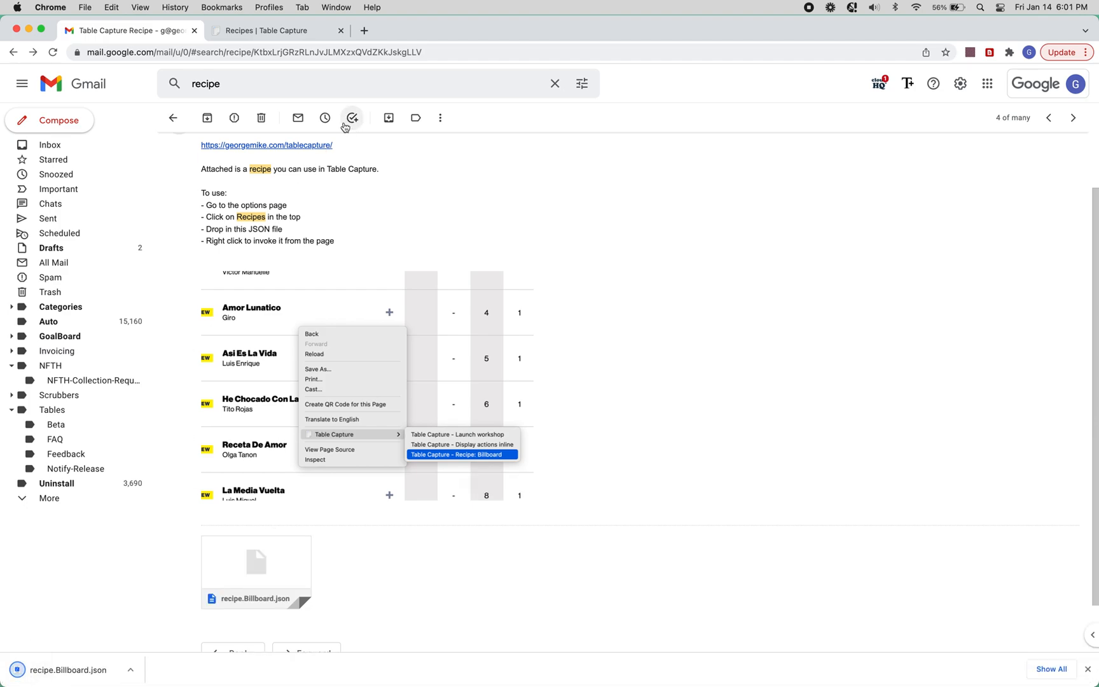
Import recipe.Billboard.json into the drop zone, copy its example chart URL, and save the recipe
left_click(458, 454)
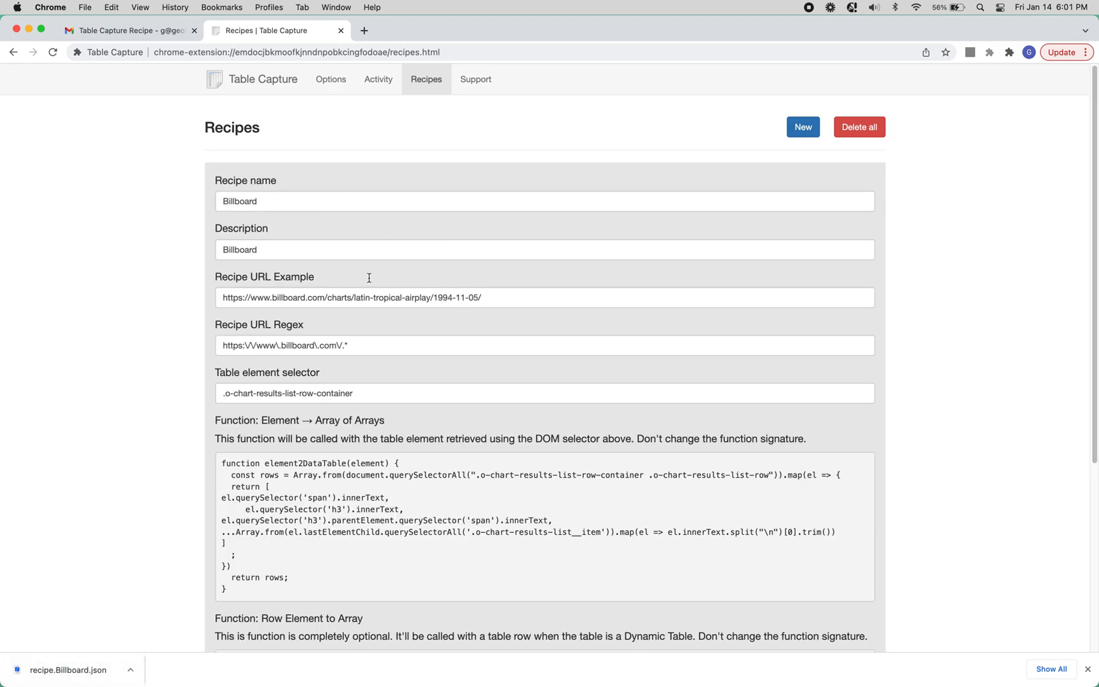
mouse_move(389, 342)
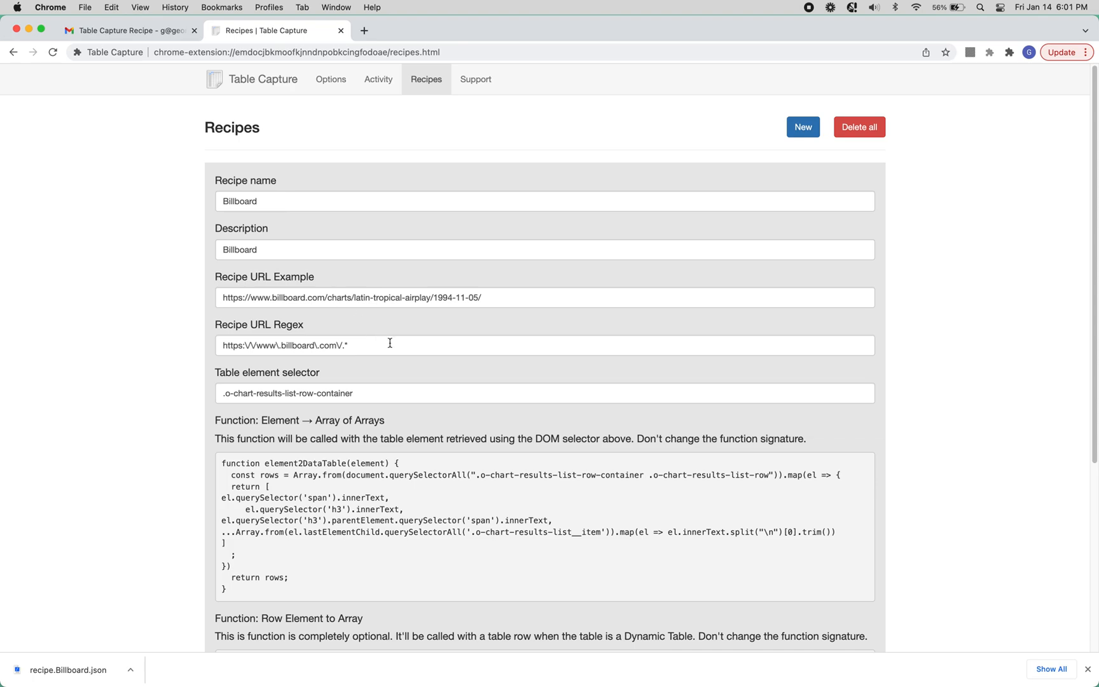
triple_click(400, 297)
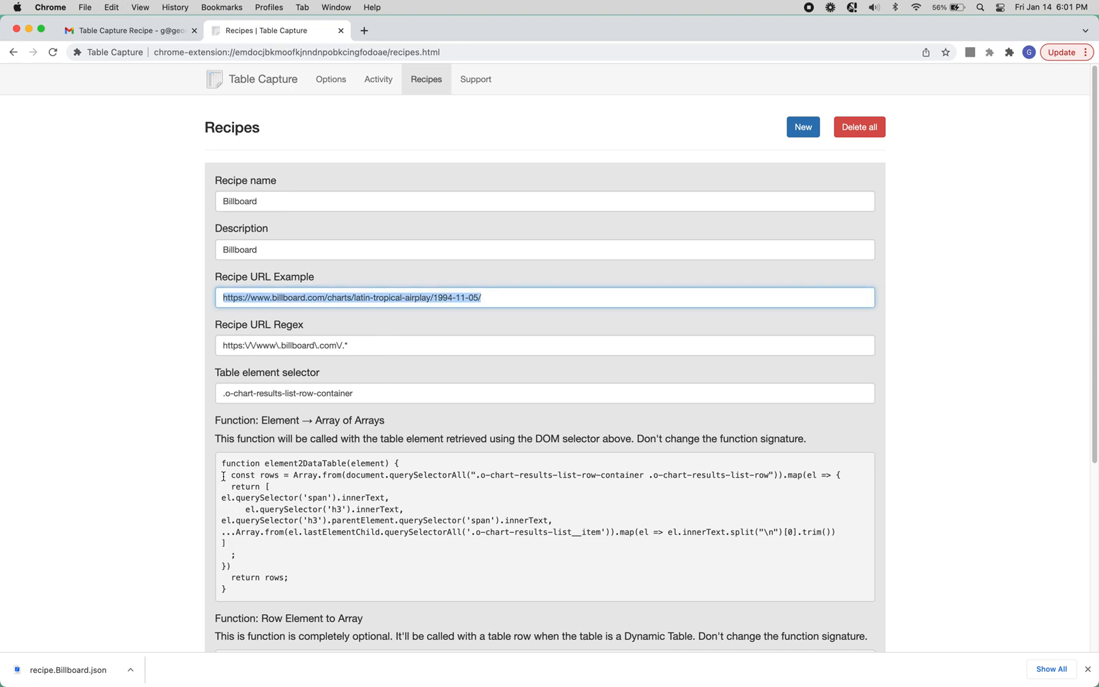
scroll("down", 3)
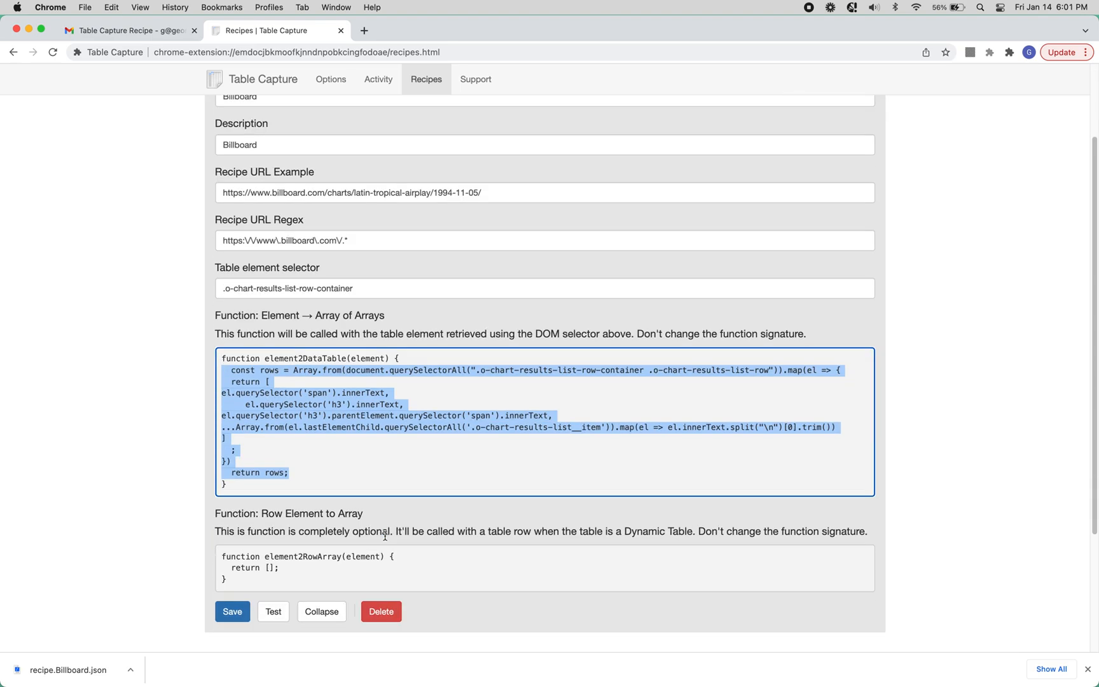
left_click(232, 607)
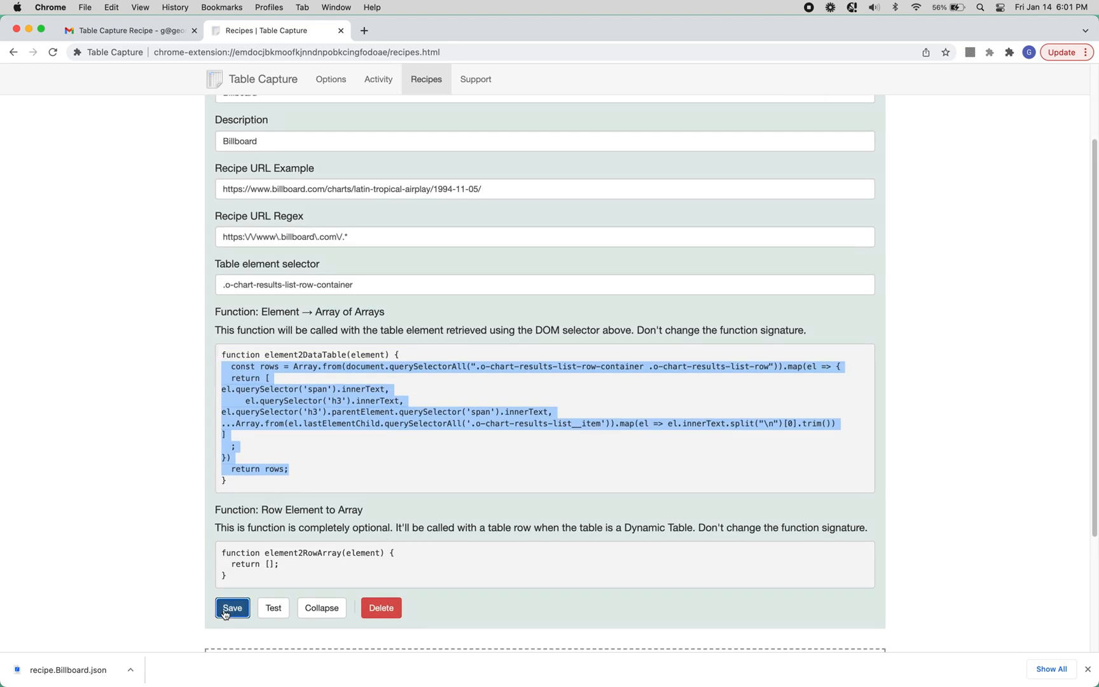
Open the example Billboard Tropical Airplay chart in a new tab and view the chart list
left_click(231, 608)
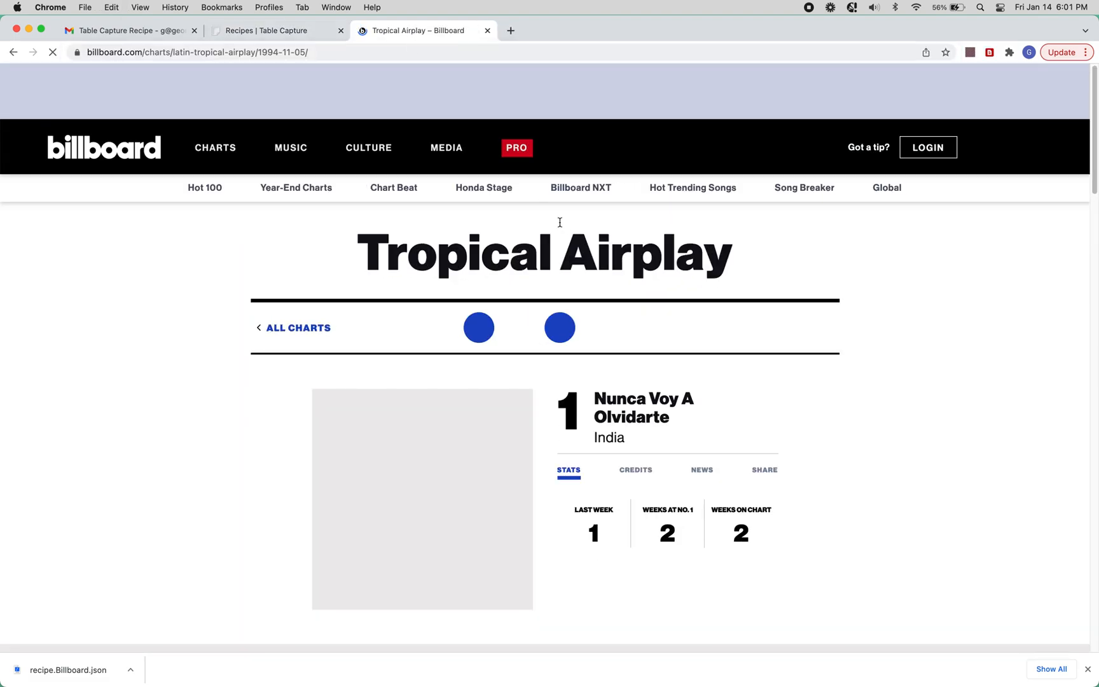
scroll("down", 3)
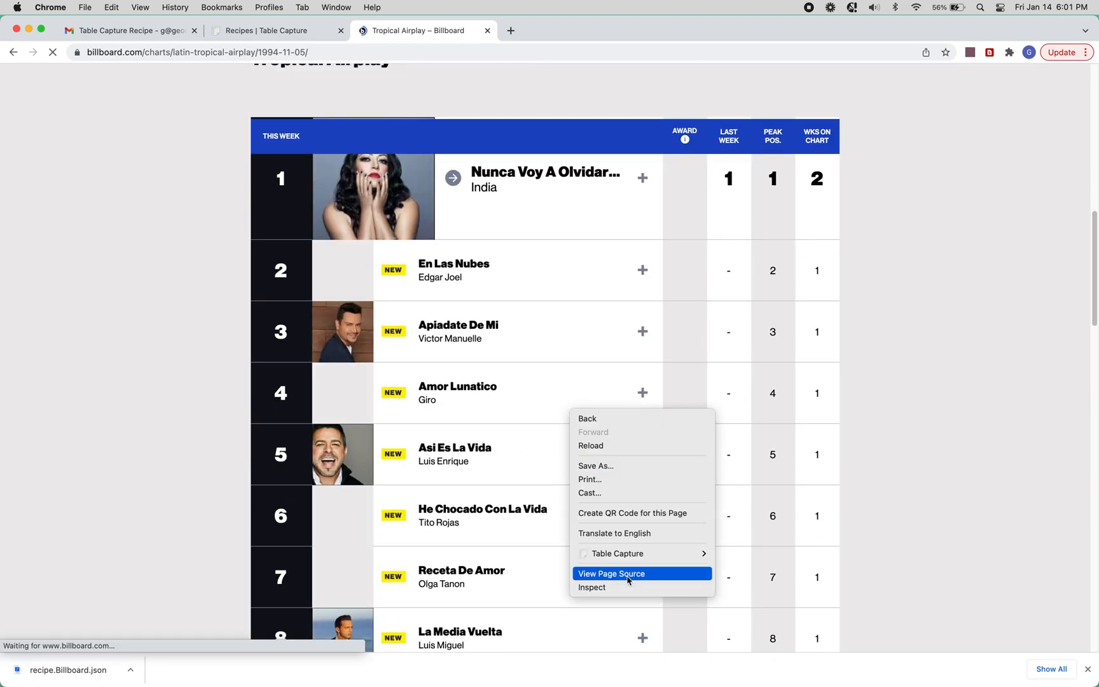
mouse_move(641, 553)
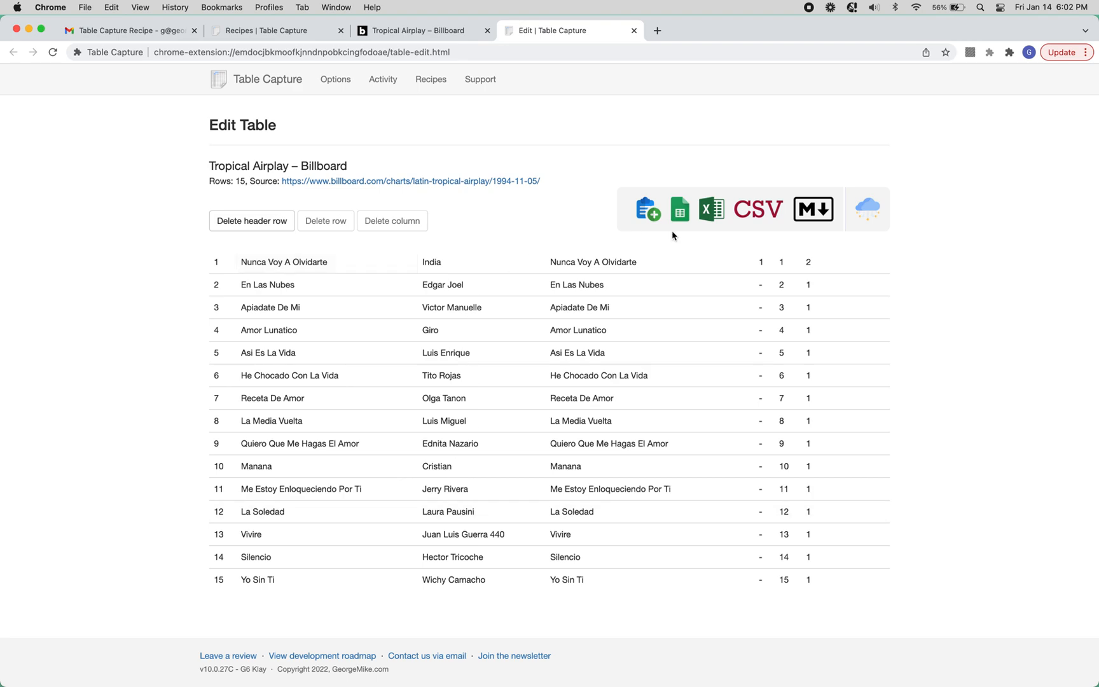
mouse_move(522, 168)
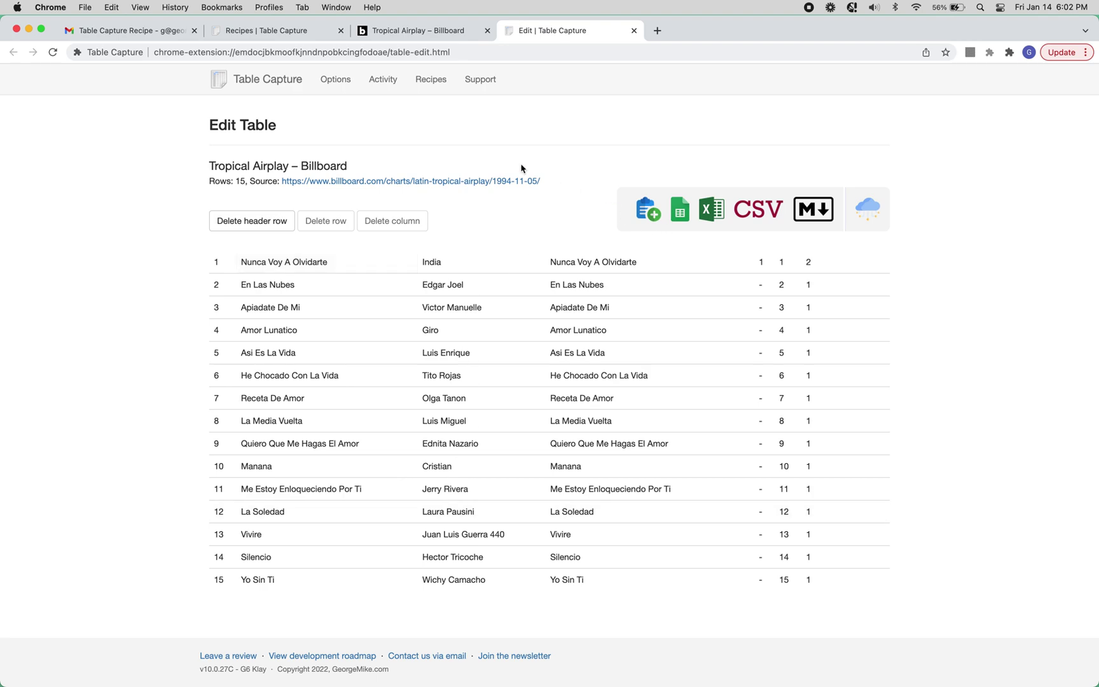
mouse_move(279, 105)
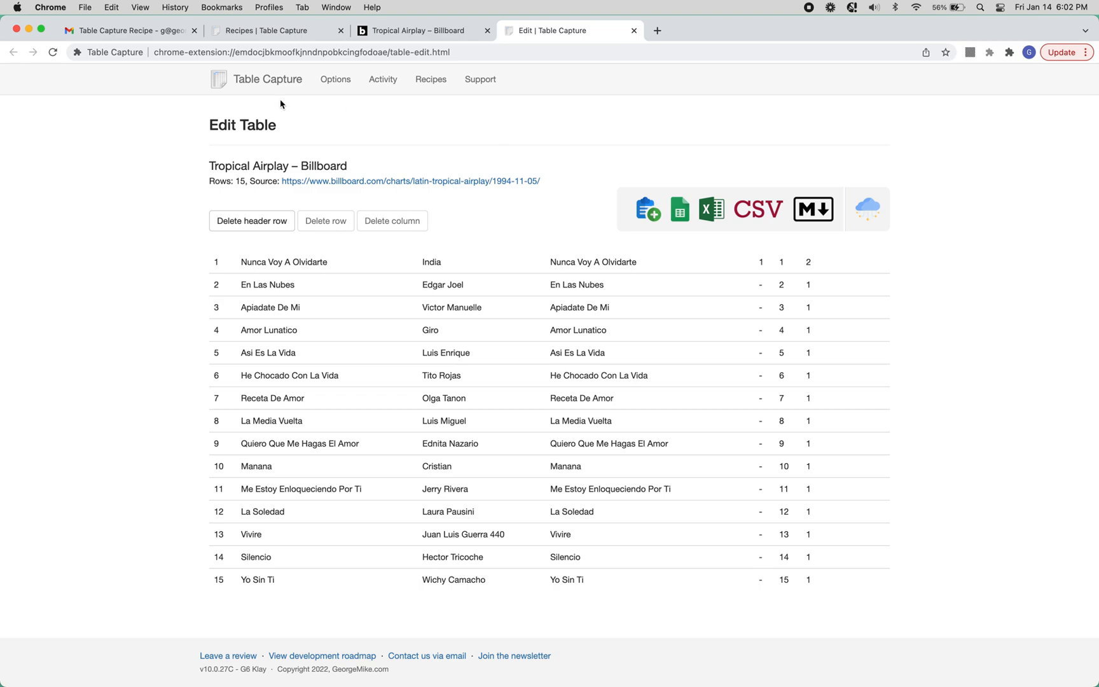
Disable the Billboard recipe, then Delete all so no recipes remain
left_click(274, 30)
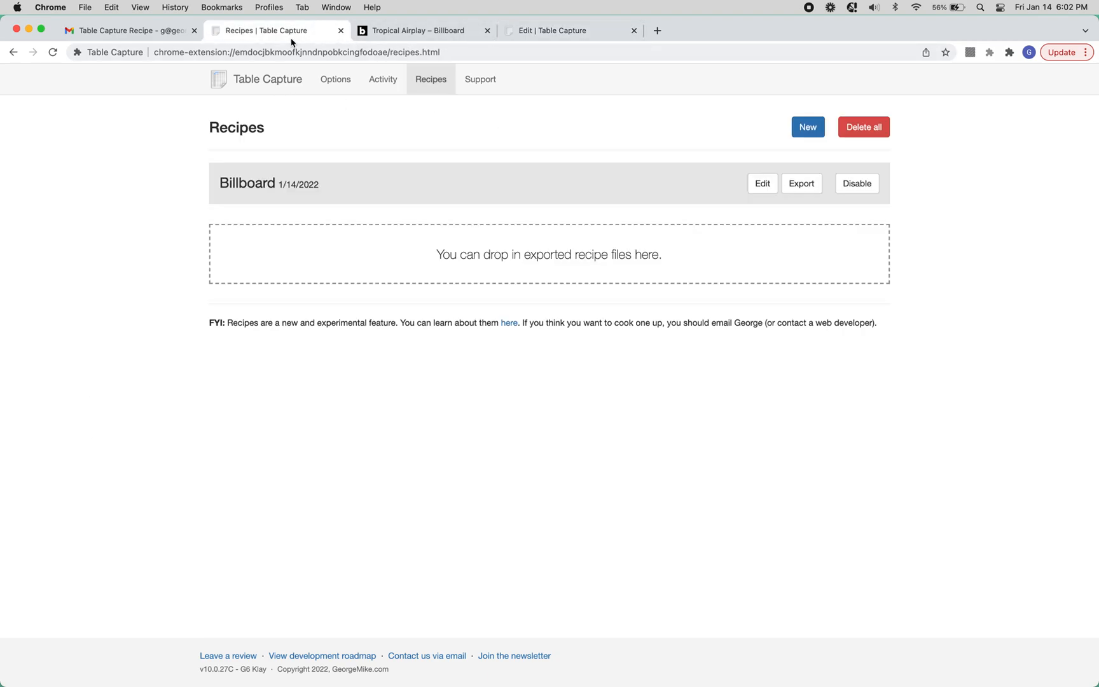
left_click(855, 184)
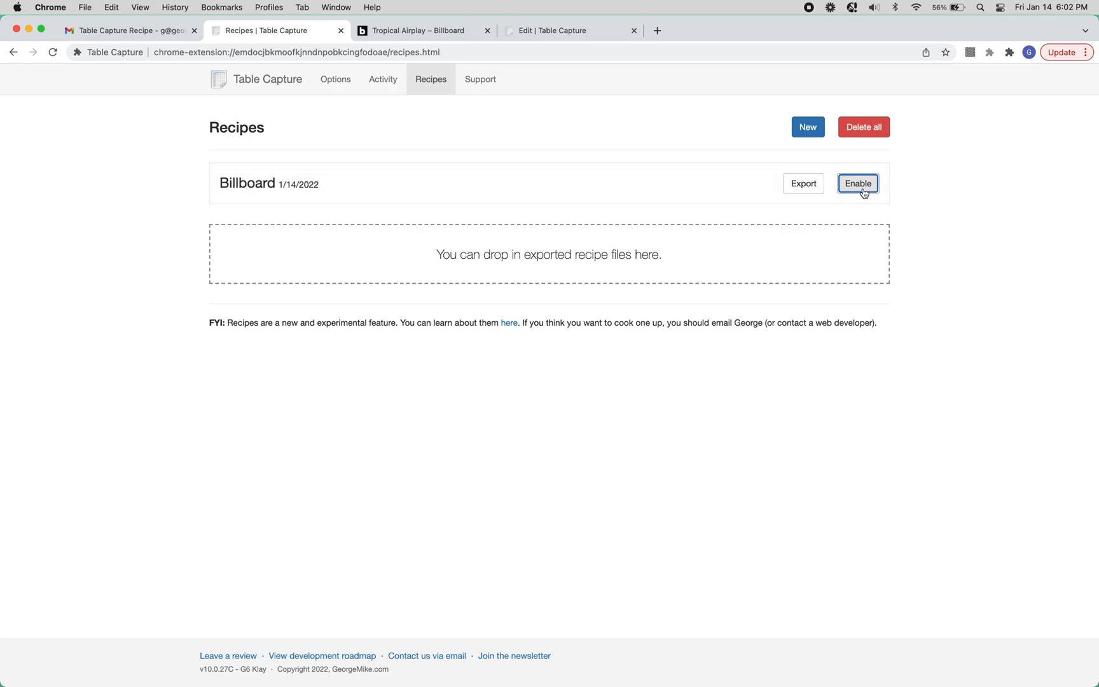
mouse_move(860, 134)
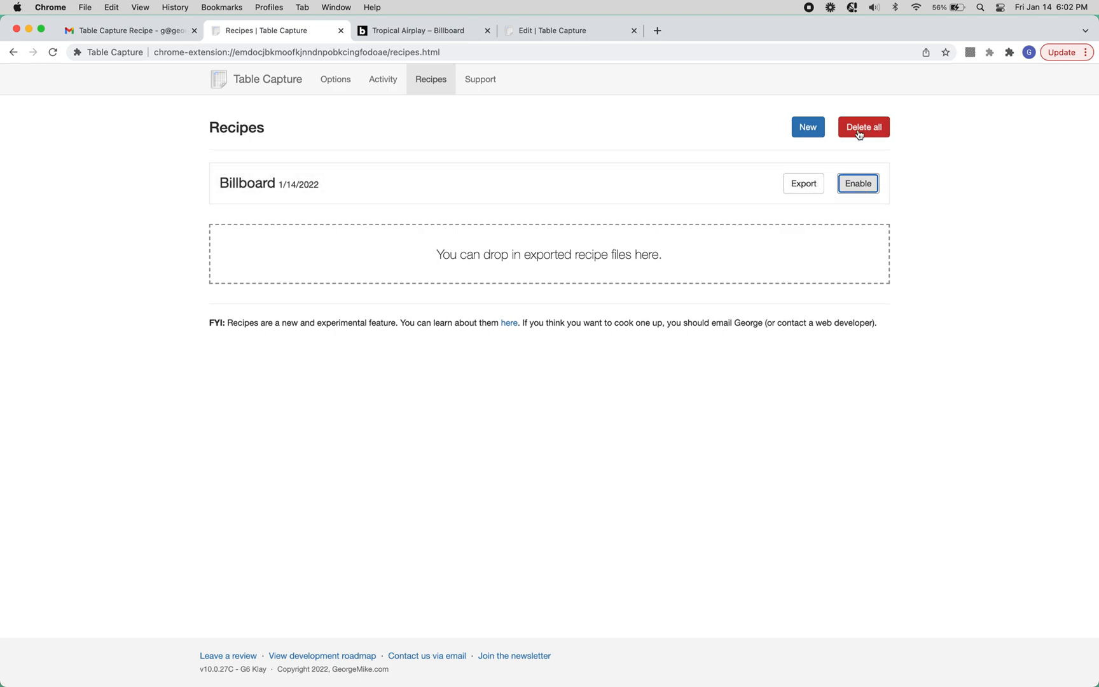
left_click(862, 127)
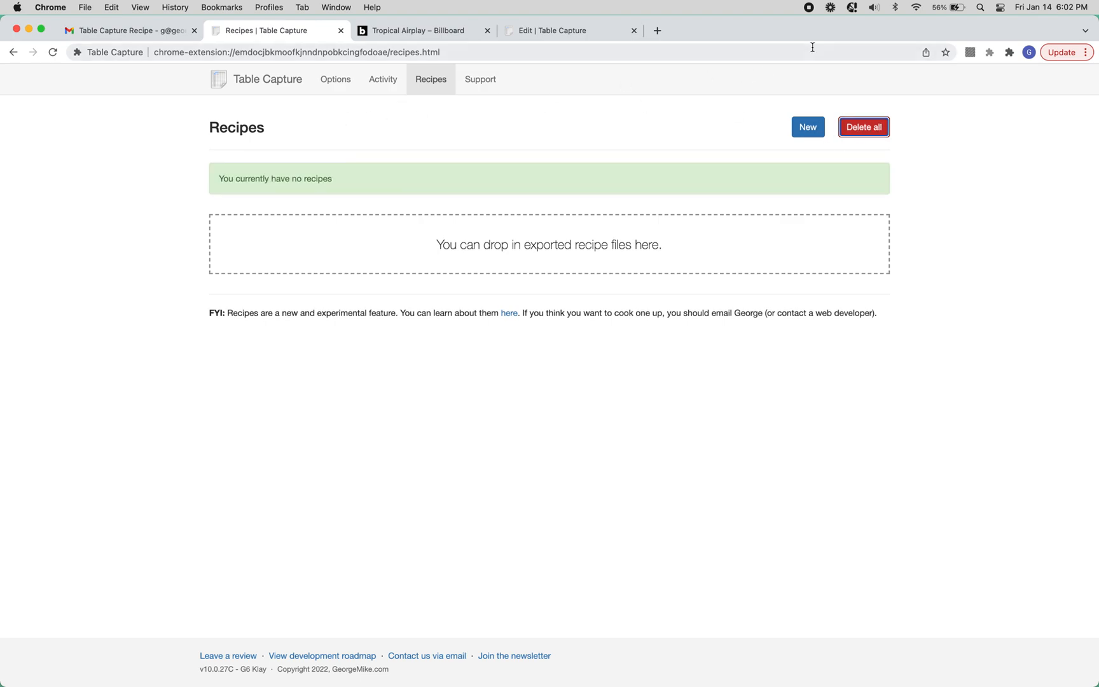